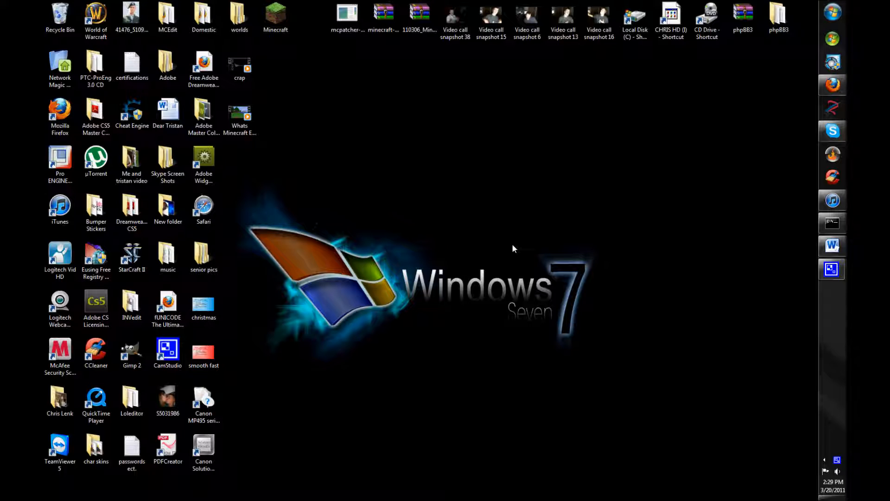
mouse_move(480, 248)
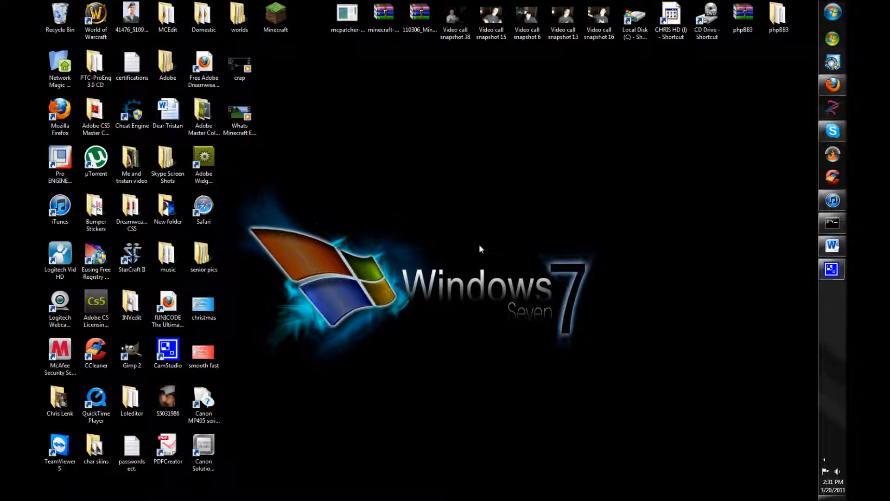
mouse_move(804, 179)
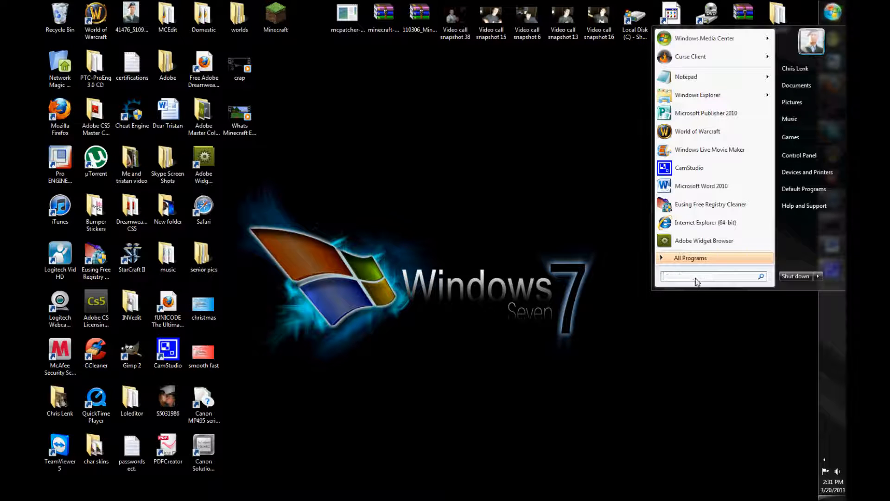
Search the Start menu for cmd and look for its administrator launch options.
text(cmd)
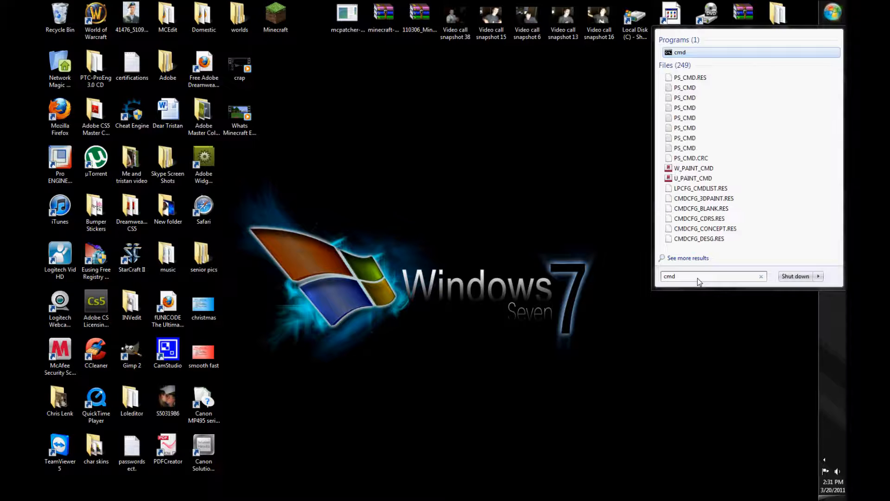
text(comma)
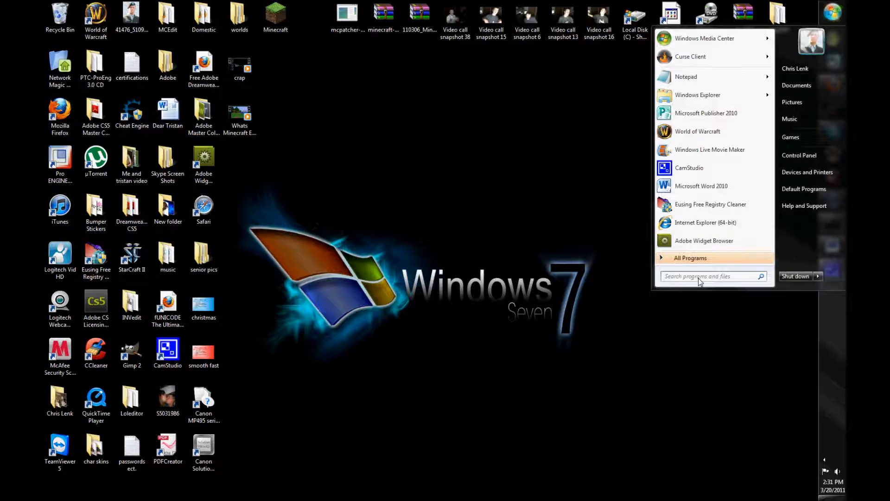
text(cmd)
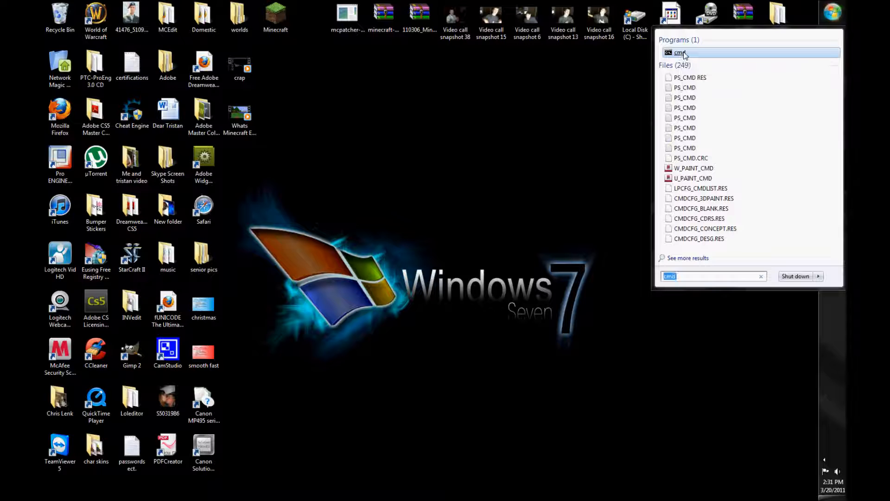
right_click(680, 52)
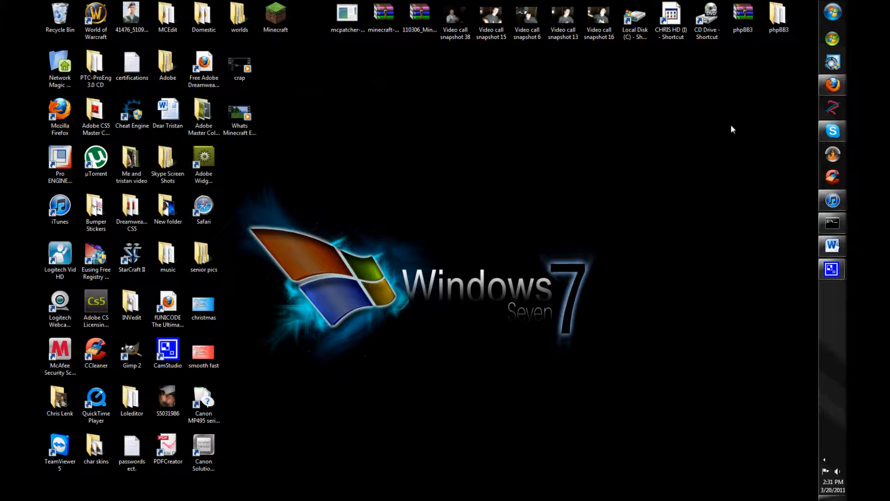
click(832, 10)
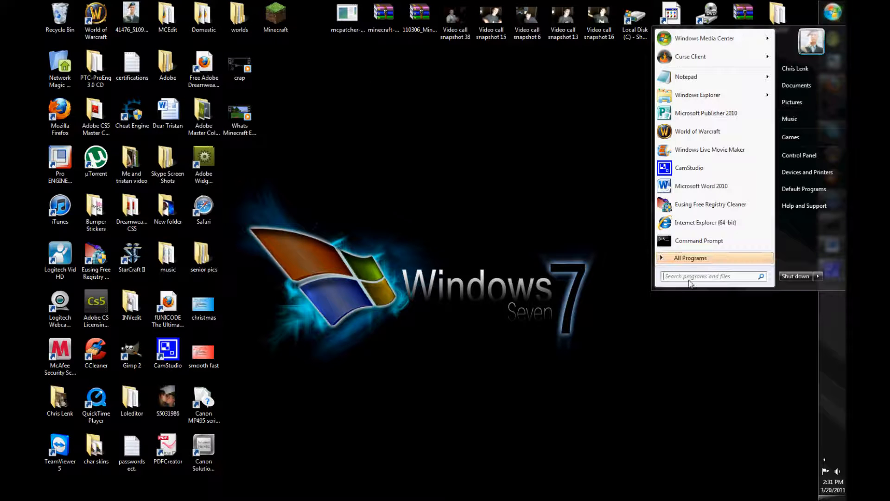
Launch cmd as administrator with Ctrl+Shift+Enter and run sfc /? for help.
text(cmd)
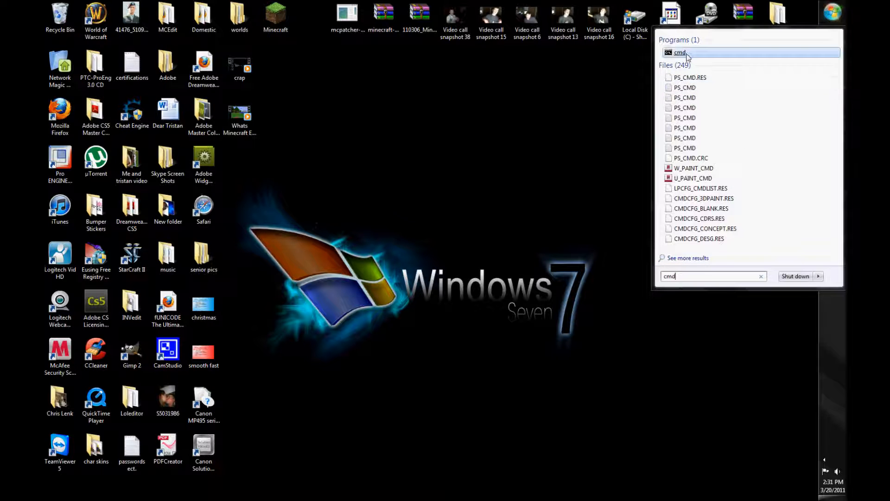
mouse_move(681, 53)
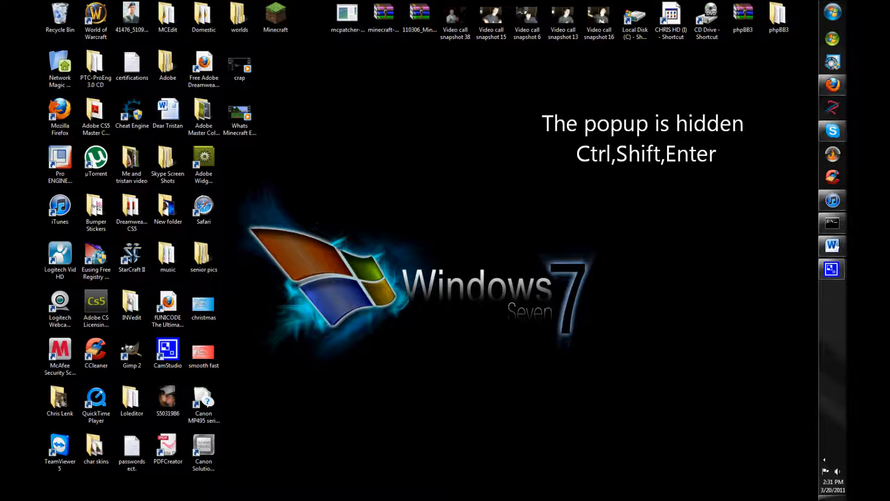
key(Ctrl+Shift+Enter)
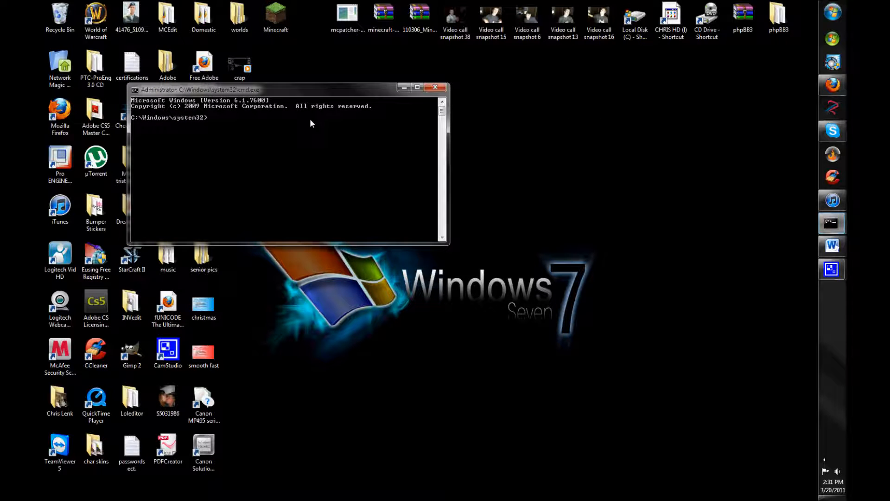
mouse_move(290, 134)
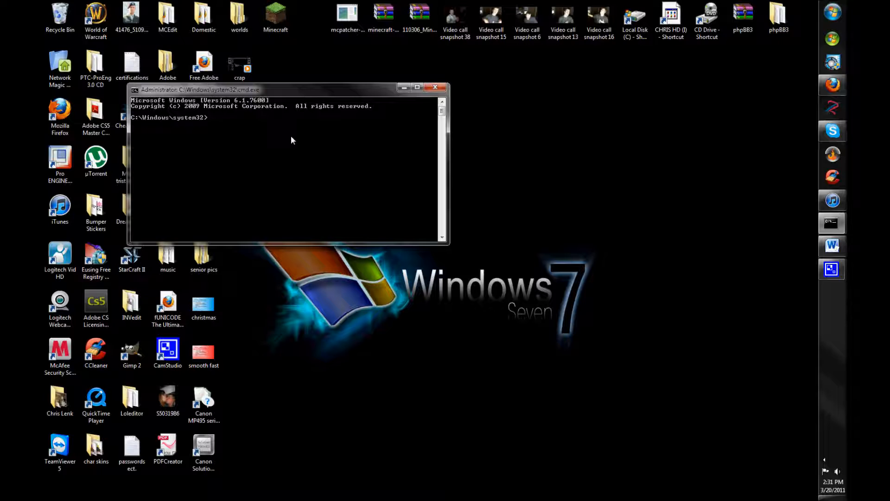
text(sfc)
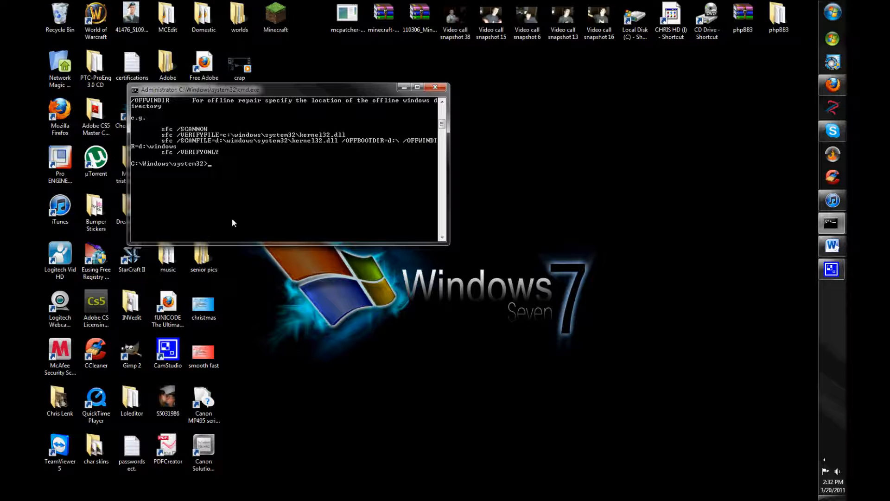
Run sfc /scannow to start the system file integrity scan.
text(sfc)
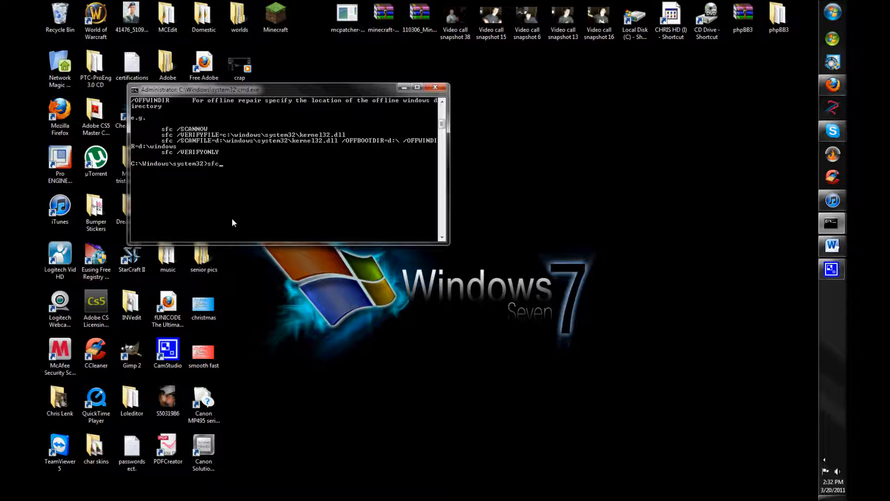
text(/scannow)
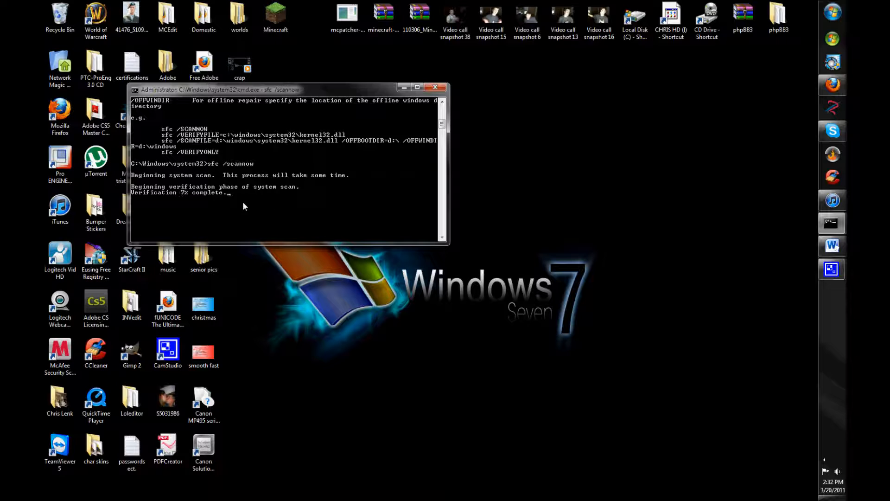
mouse_move(230, 221)
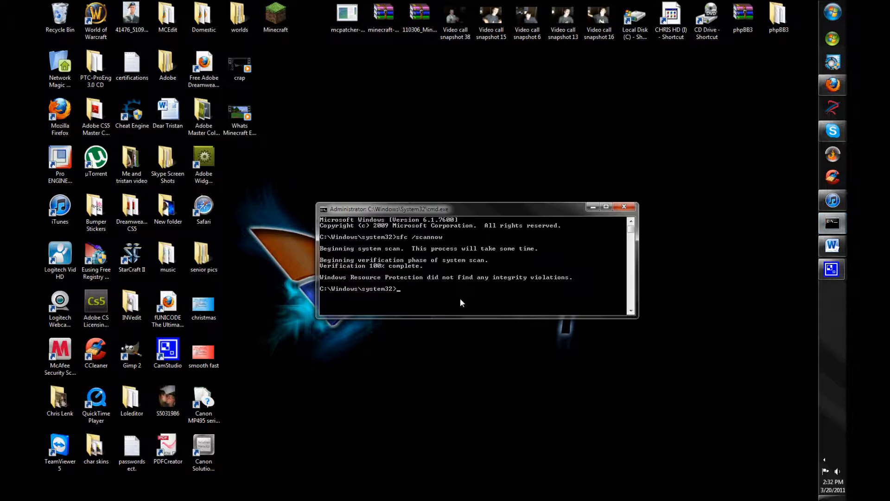
Move the Command Prompt window up and to the left.
drag(477, 209, 403, 154)
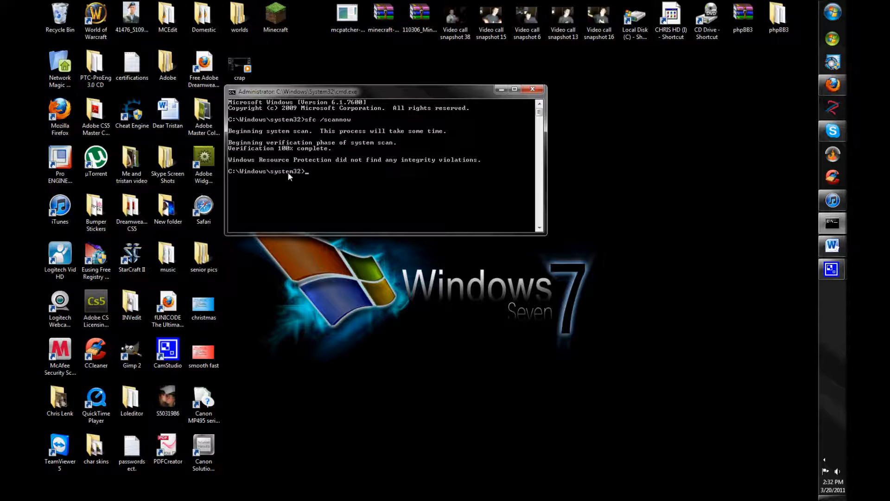
mouse_move(432, 181)
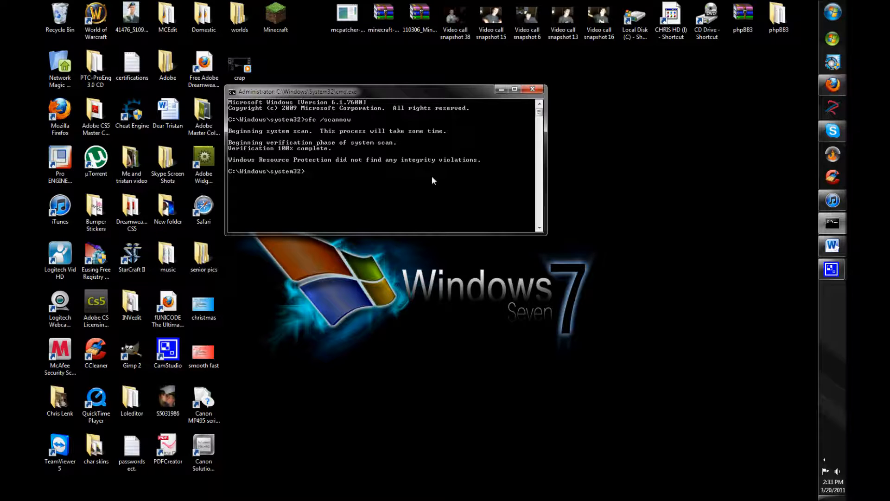
mouse_move(399, 196)
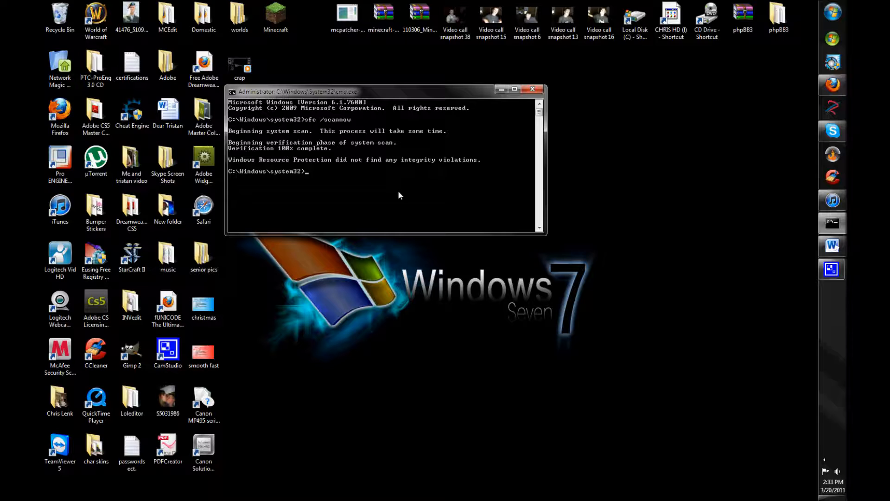
mouse_move(396, 197)
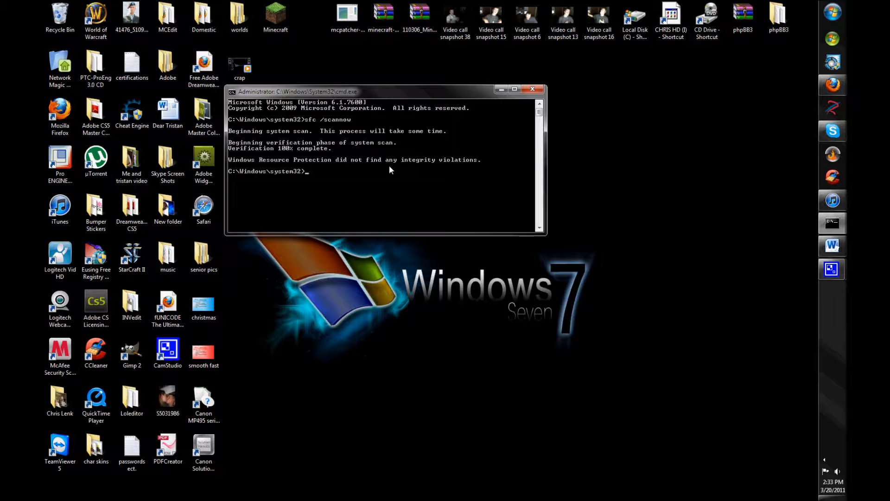
Display the sfc /? help again and scroll down to its usage examples.
text(sf)
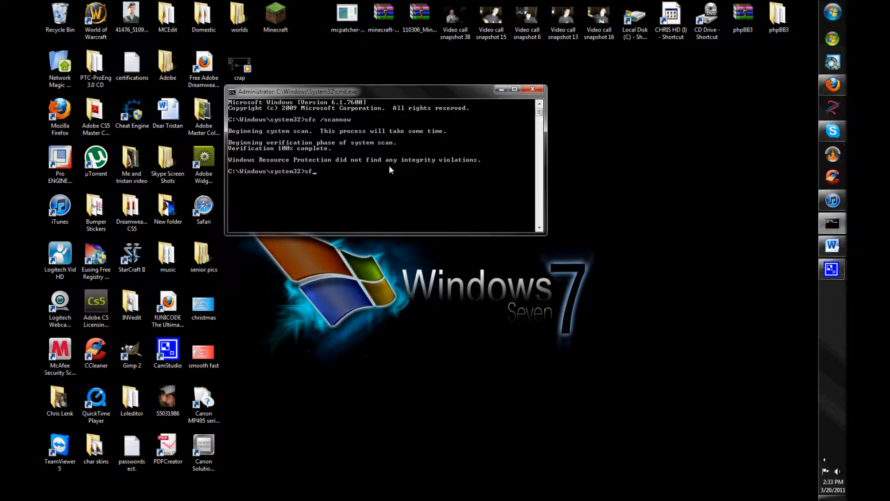
text(c)
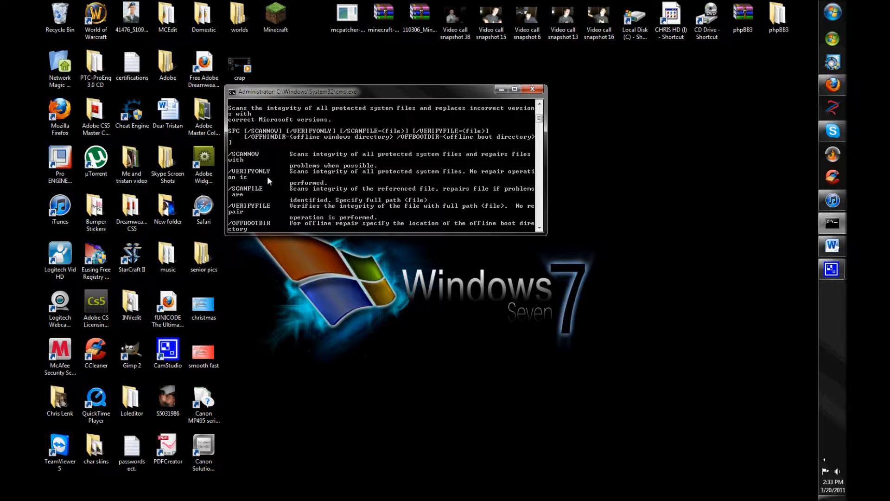
scroll(down, 3)
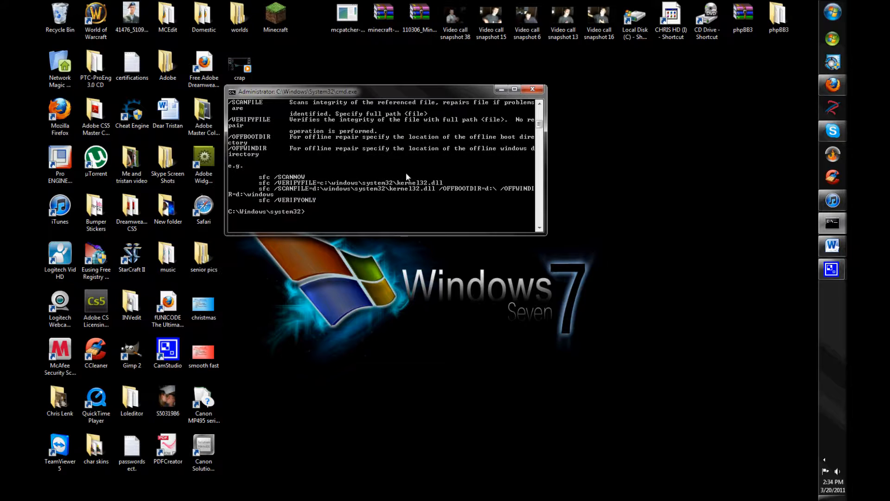
mouse_move(454, 247)
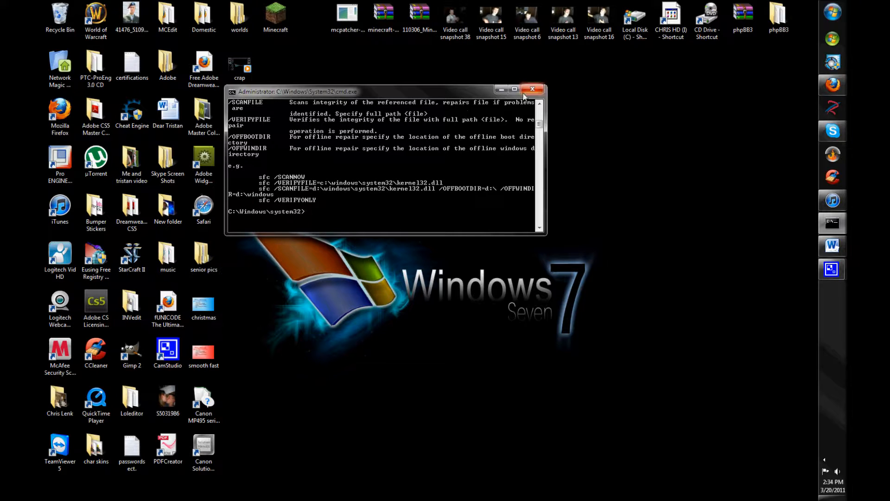
mouse_move(532, 89)
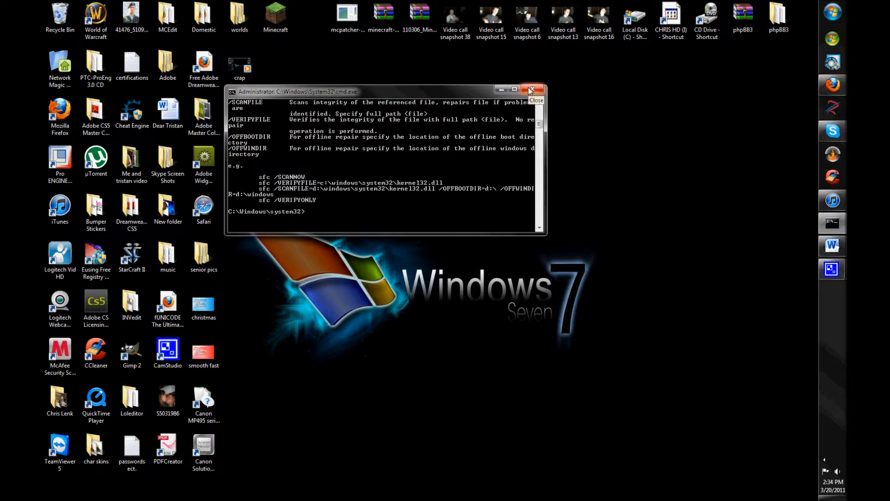
Close the Administrator Command Prompt window.
click(531, 89)
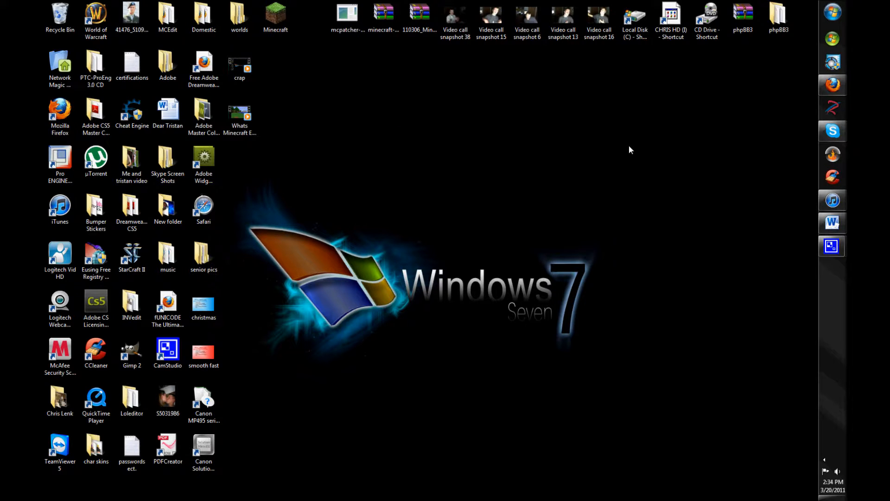
mouse_move(617, 148)
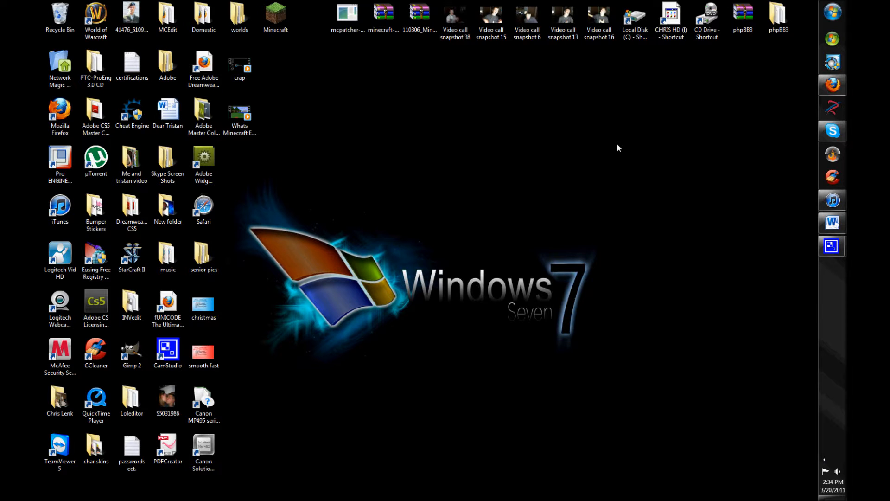